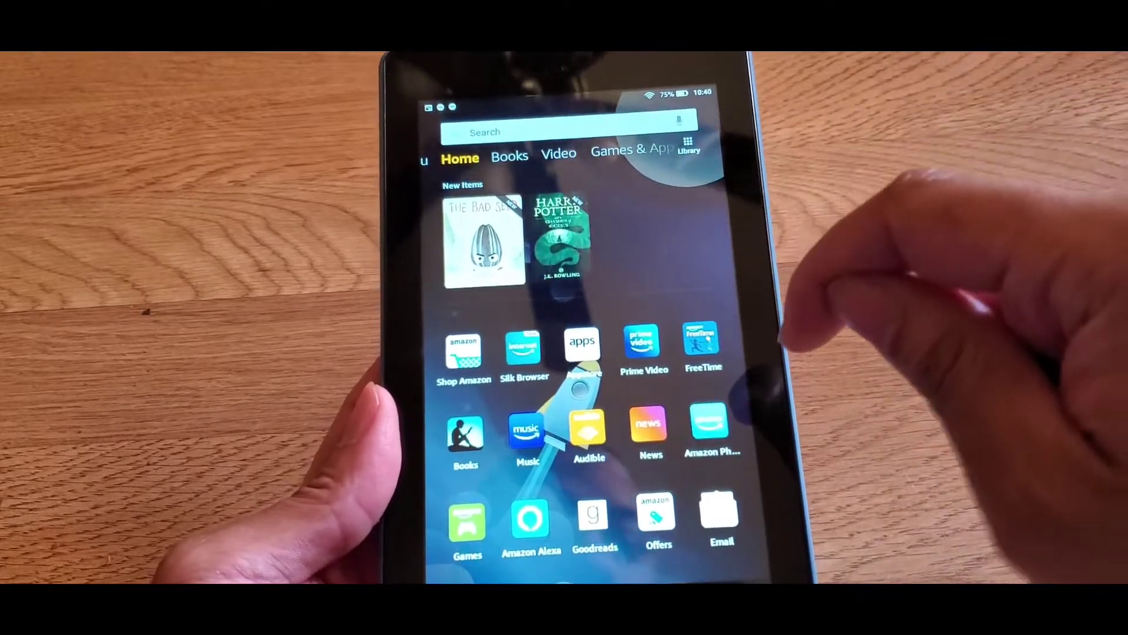
Step: Browse the Google Play Store's apps and movies & TV sections on the tablet
{"action": "scroll", "scroll_direction": "down", "scroll_amount": 3}
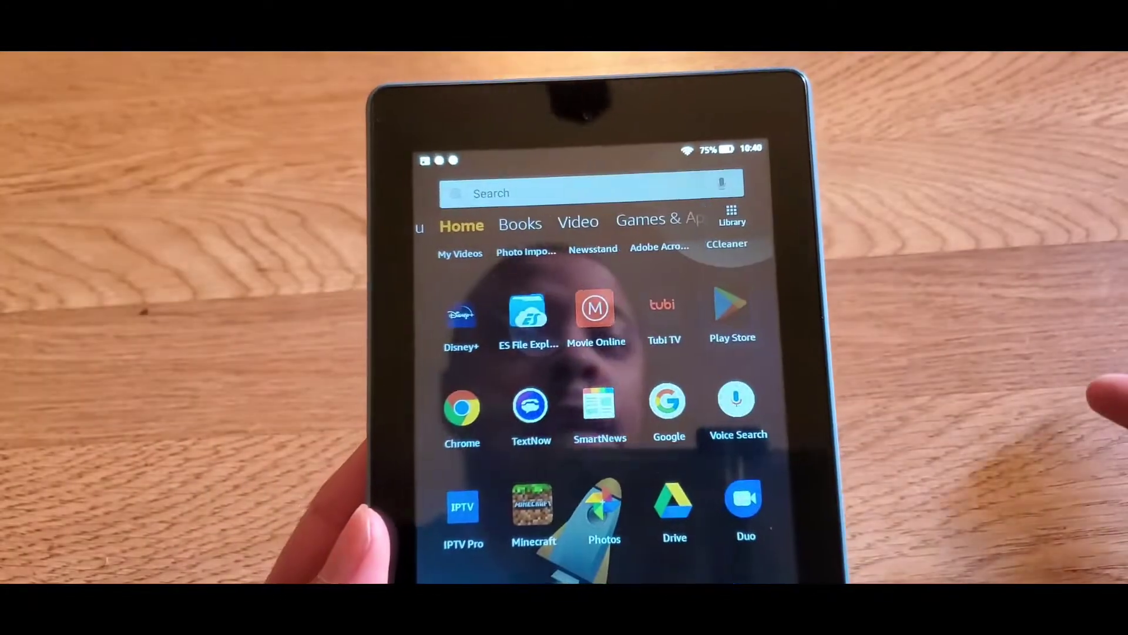
{"action": "left_click", "coordinate": [732, 309]}
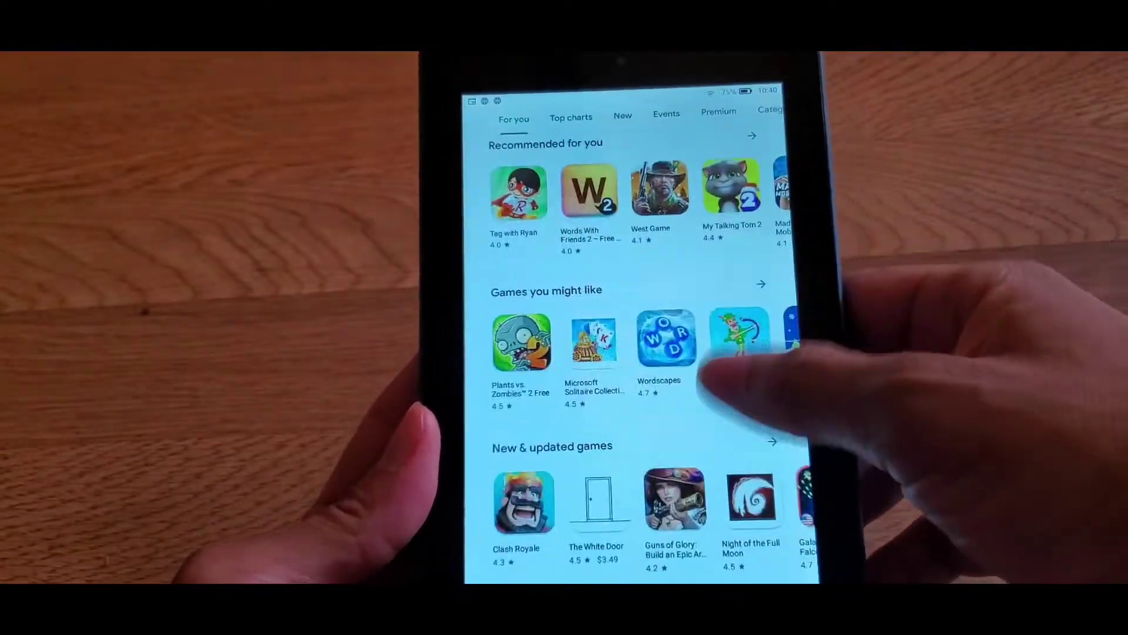
{"action": "scroll", "scroll_direction": "down", "scroll_amount": 3}
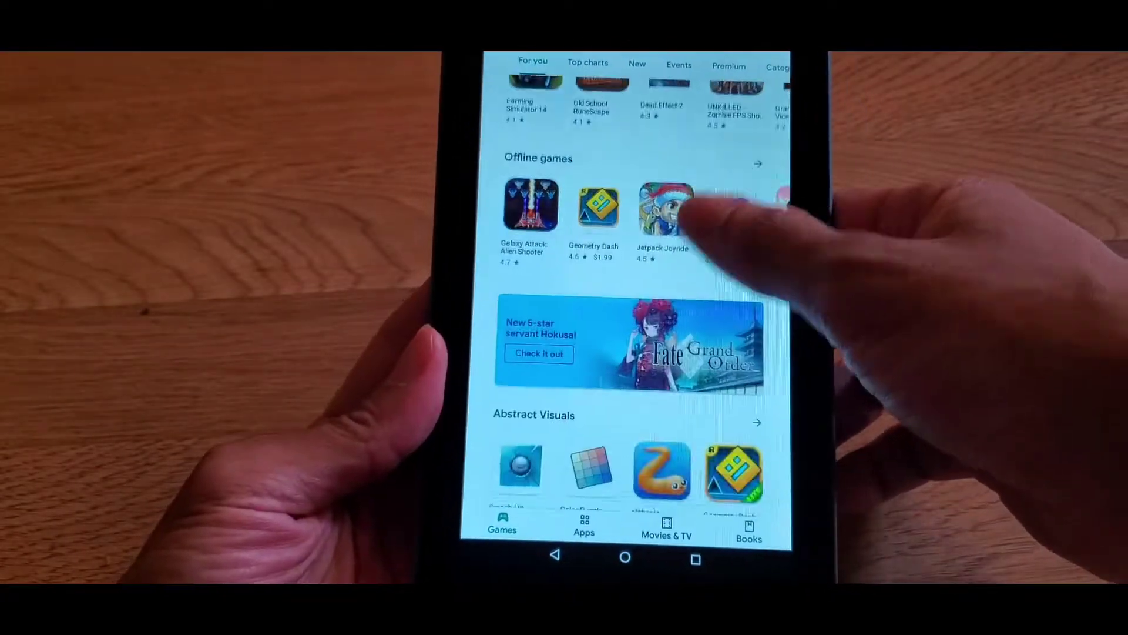
{"action": "scroll", "scroll_direction": "down", "scroll_amount": 3}
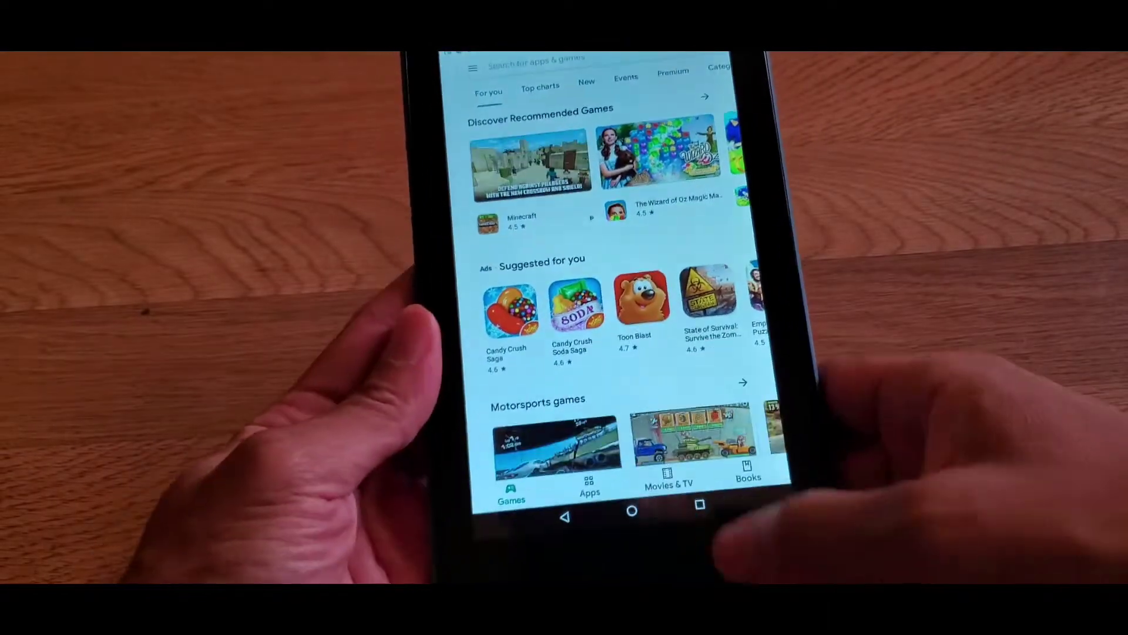
{"action": "left_click", "coordinate": [617, 482]}
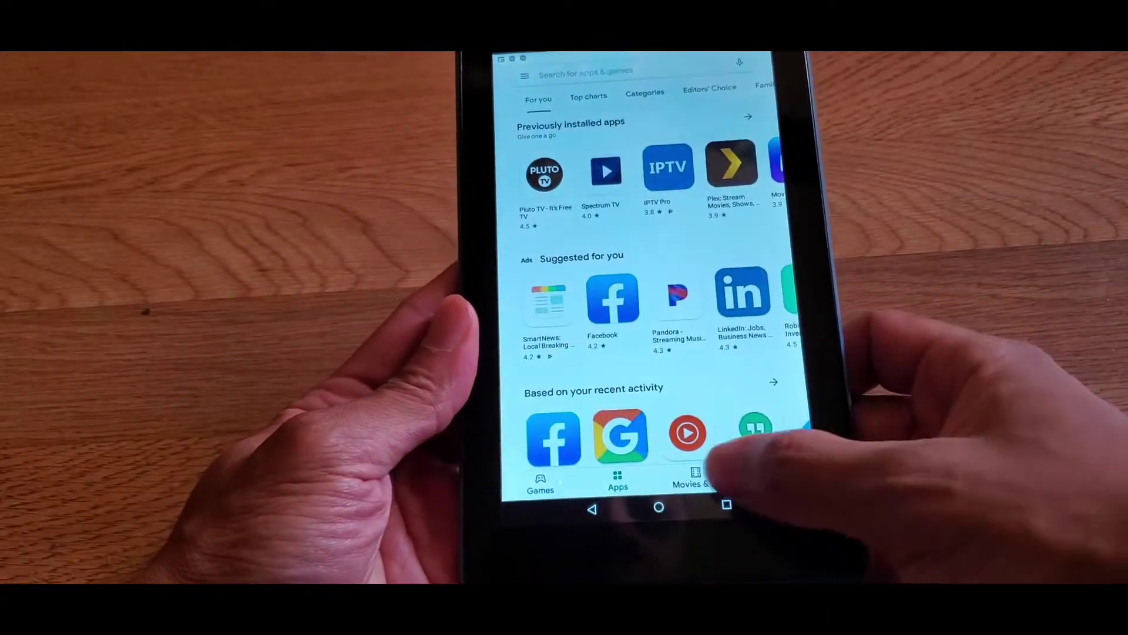
{"action": "left_click", "coordinate": [691, 481]}
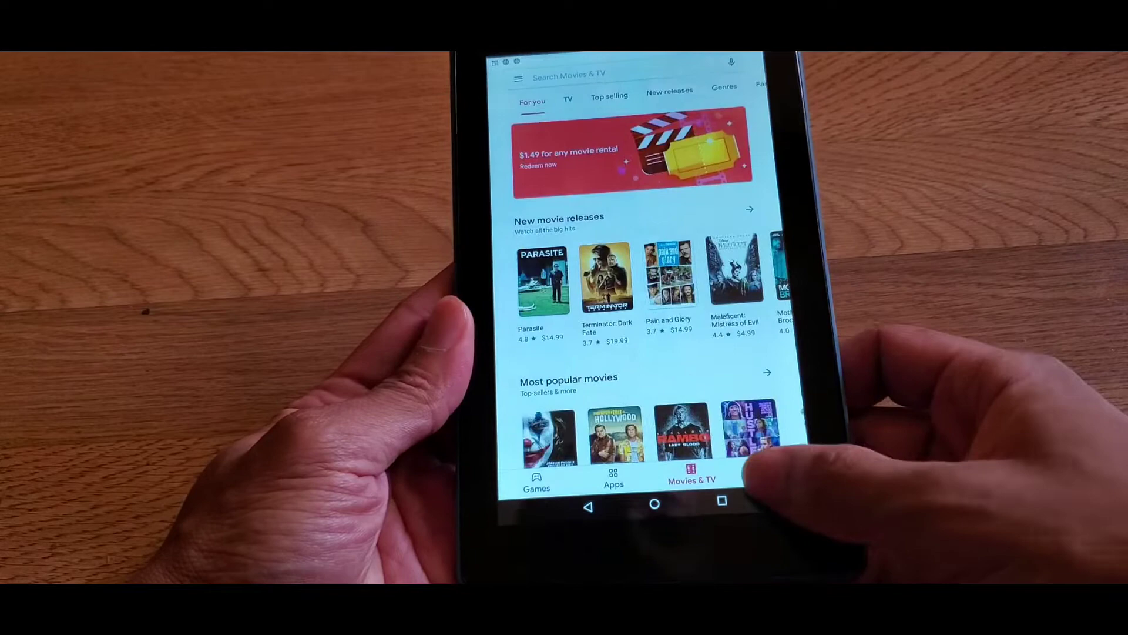
{"action": "left_click", "coordinate": [763, 480]}
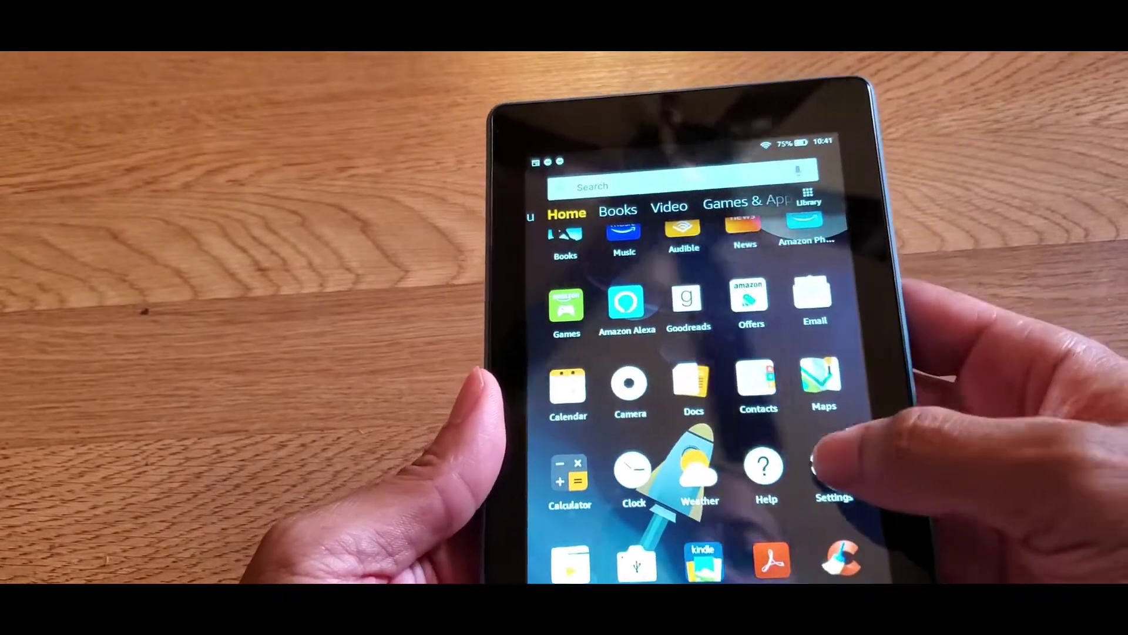
Step: In Settings > Security & Privacy, enable Apps from Unknown Sources and accept the warning
{"action": "left_click", "coordinate": [831, 468]}
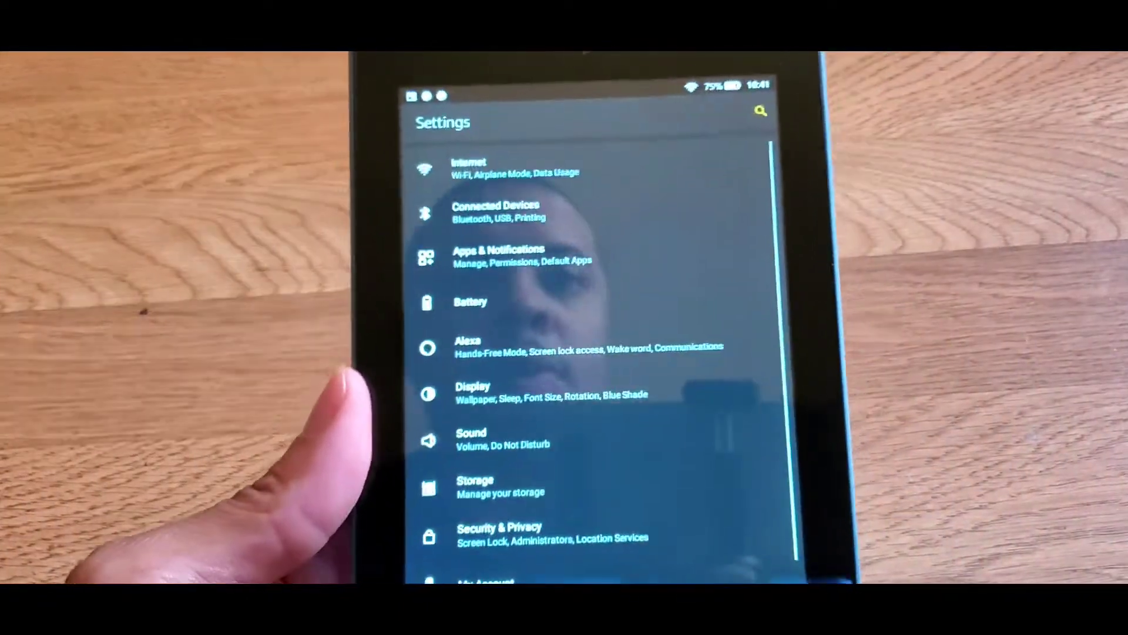
{"action": "scroll", "scroll_direction": "down", "scroll_amount": 3}
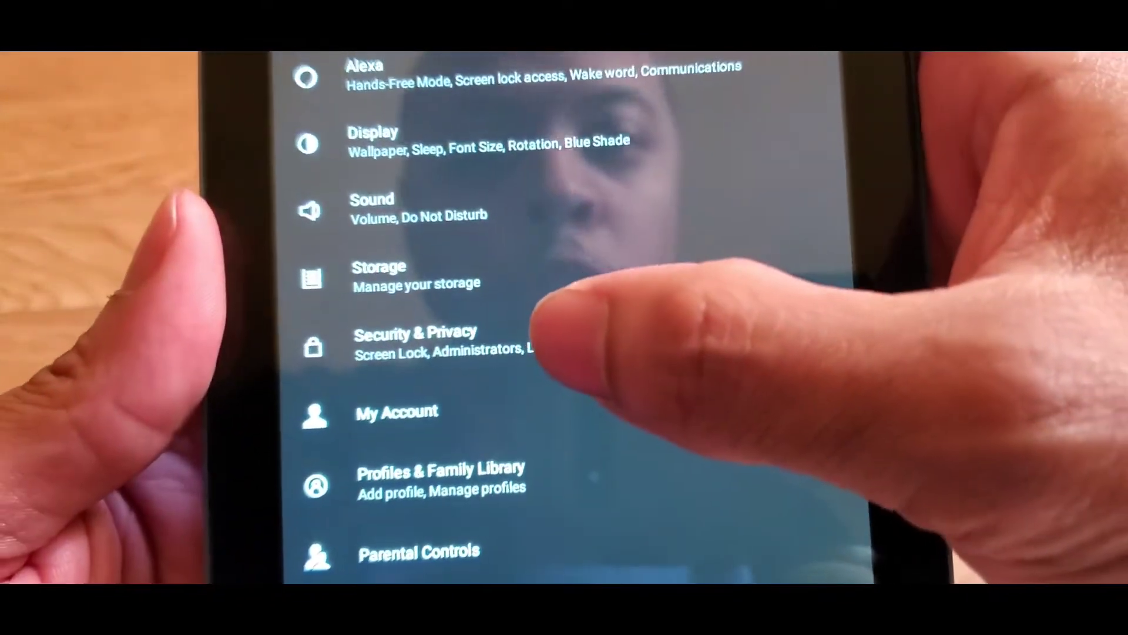
{"action": "left_click", "coordinate": [412, 343]}
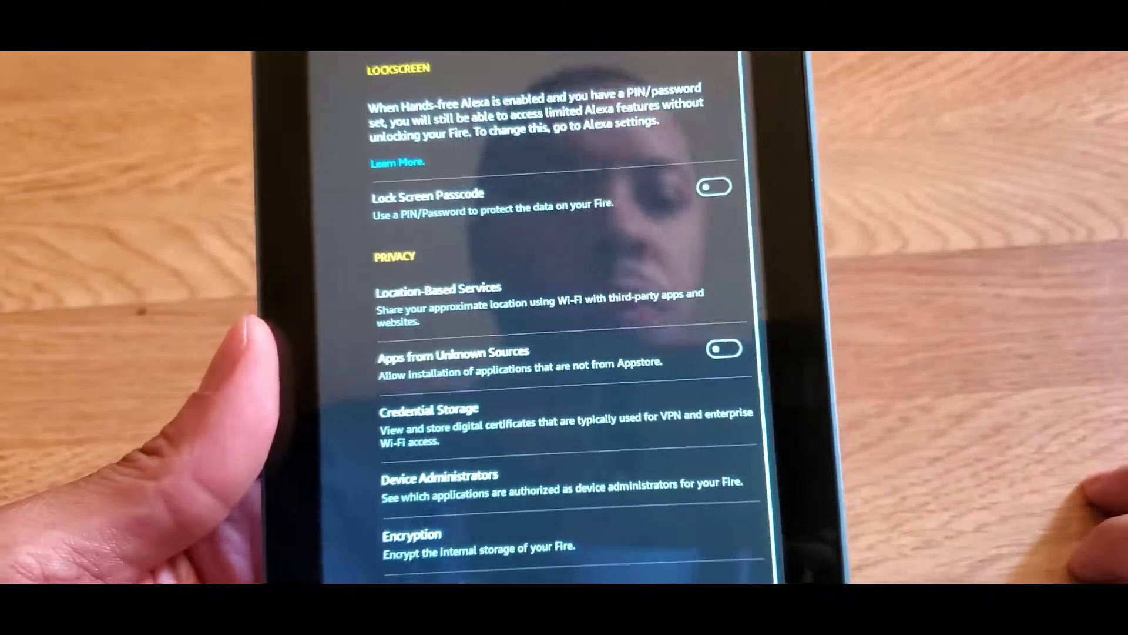
{"action": "scroll", "scroll_direction": "down", "scroll_amount": 3}
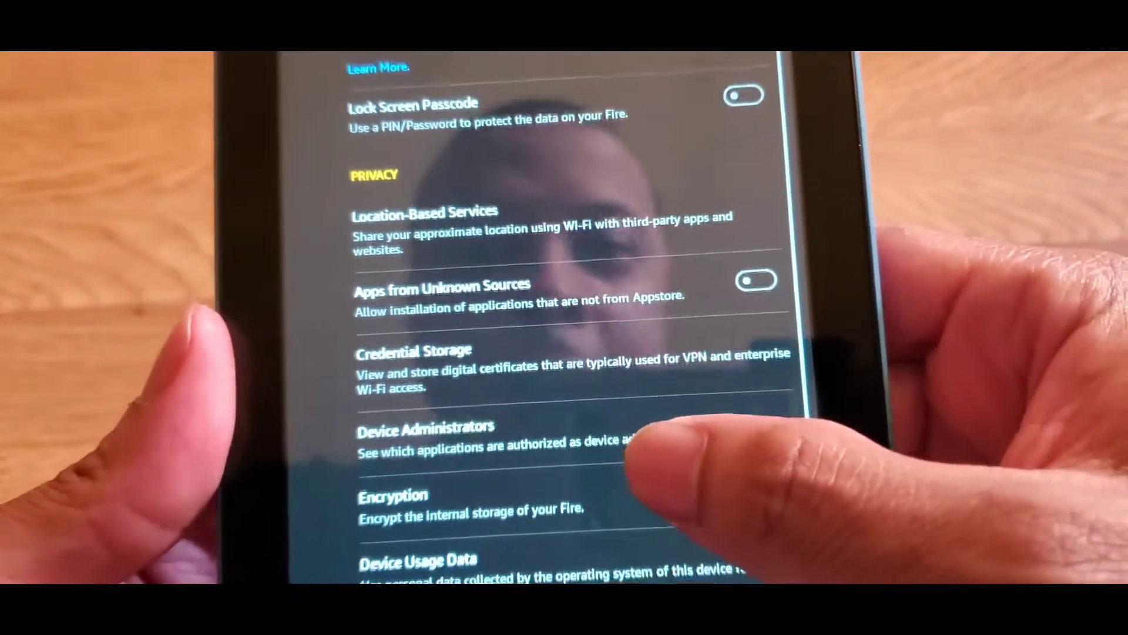
{"action": "scroll", "scroll_direction": "down", "scroll_amount": 3}
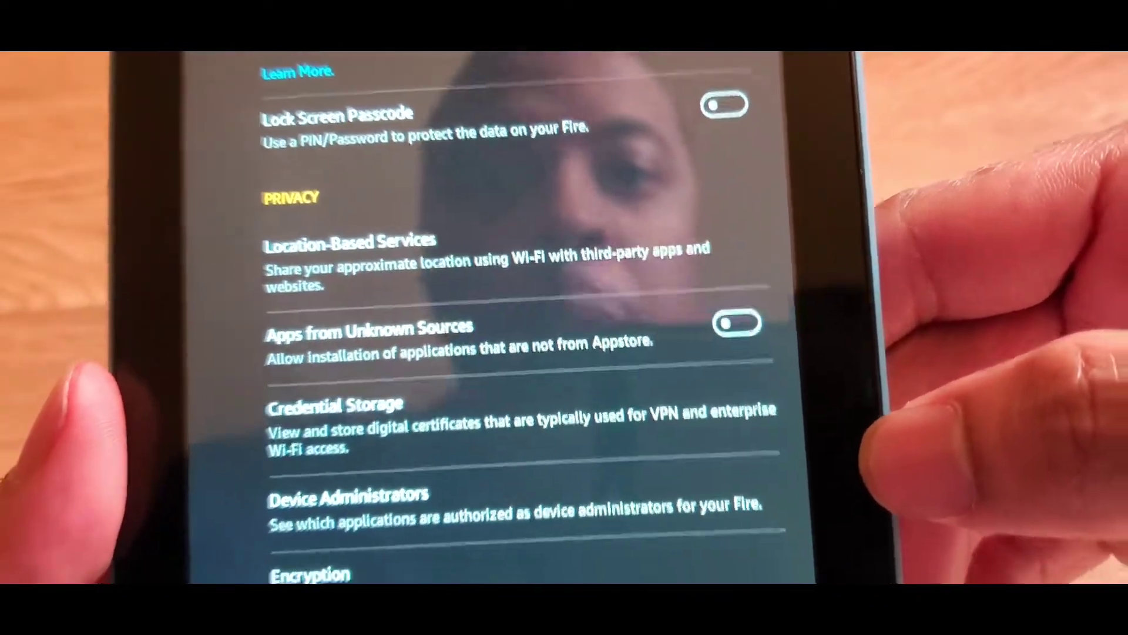
{"action": "left_click", "coordinate": [735, 322]}
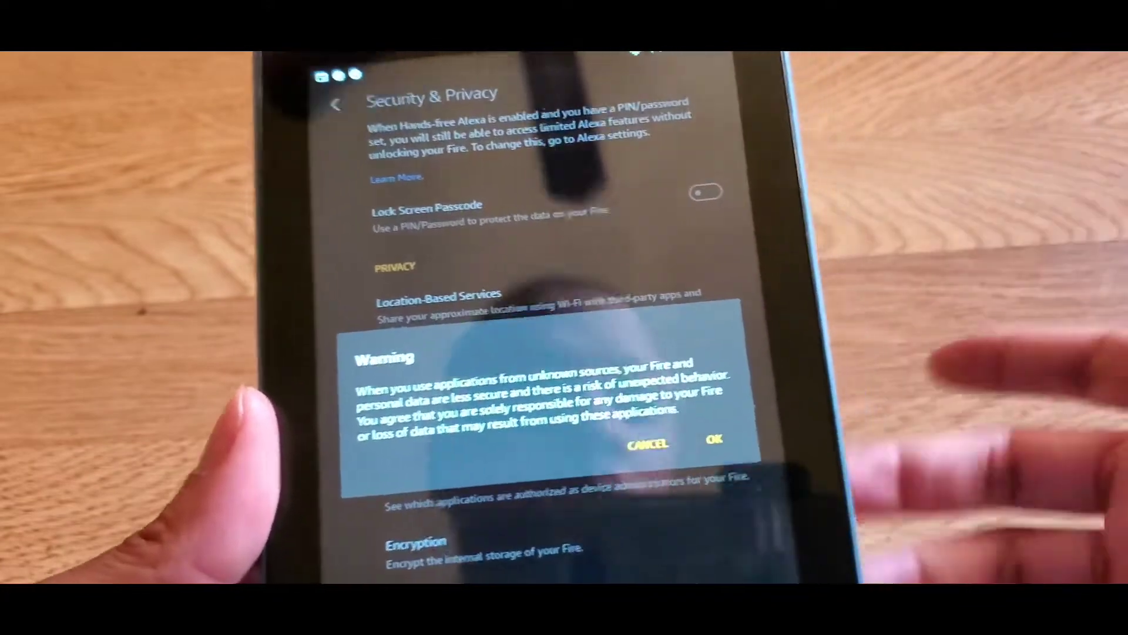
{"action": "left_click", "coordinate": [713, 441]}
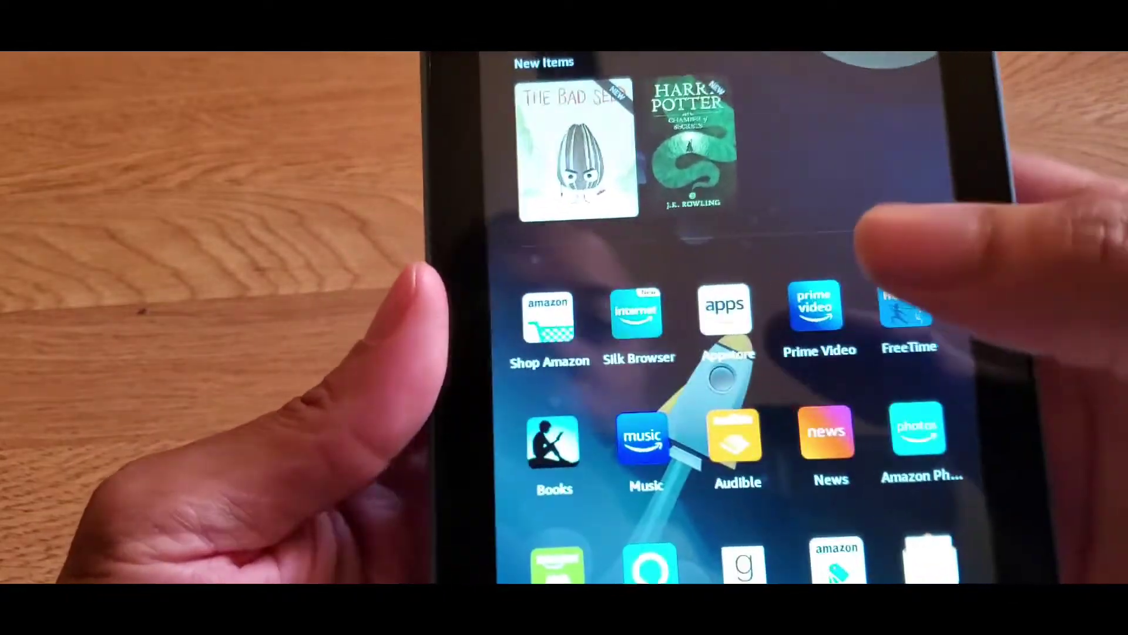
Step: Launch Silk Browser and load apkmirror.com from the most visited entry
{"action": "left_click", "coordinate": [637, 309]}
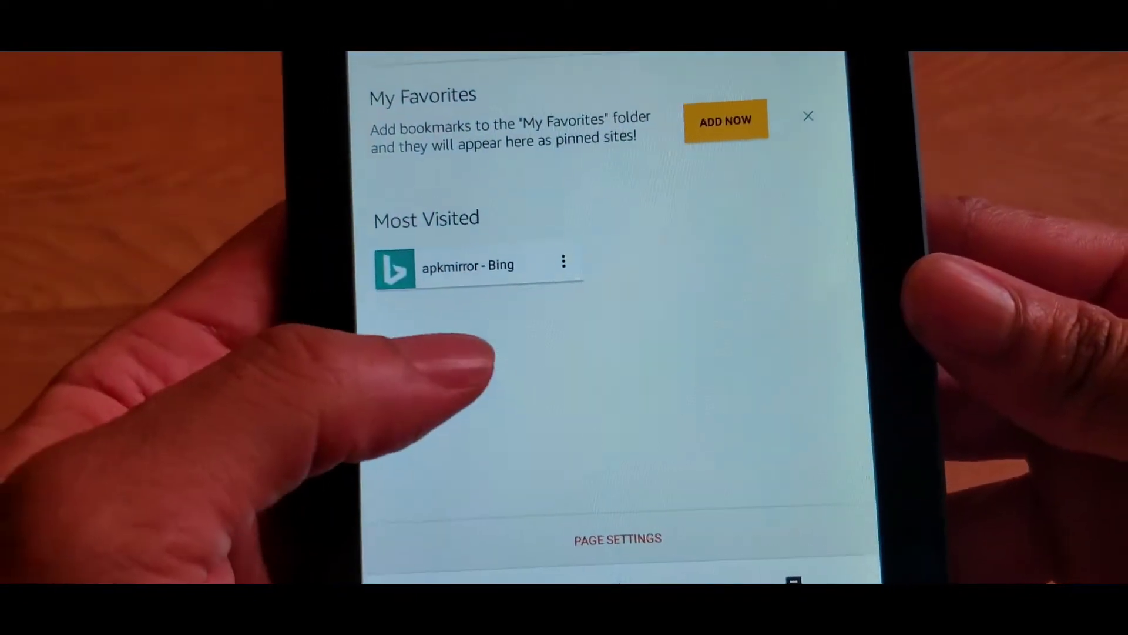
{"action": "scroll", "scroll_direction": "down", "scroll_amount": 3}
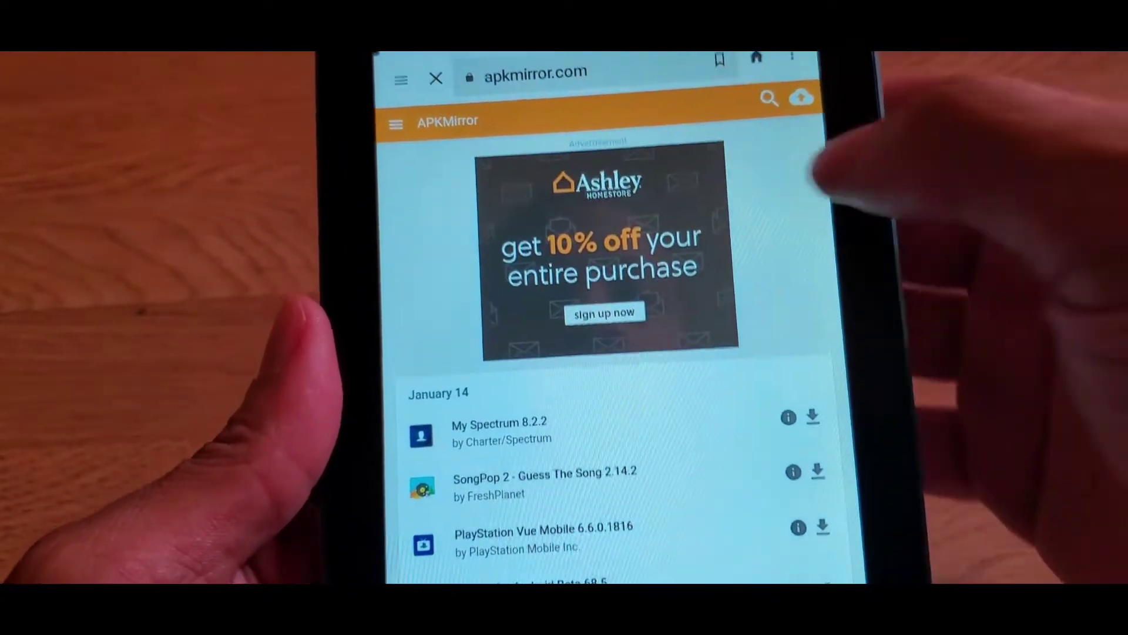
Step: Search APKMirror for Google Play services and choose the 20.1.04 release
{"action": "left_click", "coordinate": [769, 99]}
{"action": "type", "text": "Google pla"}
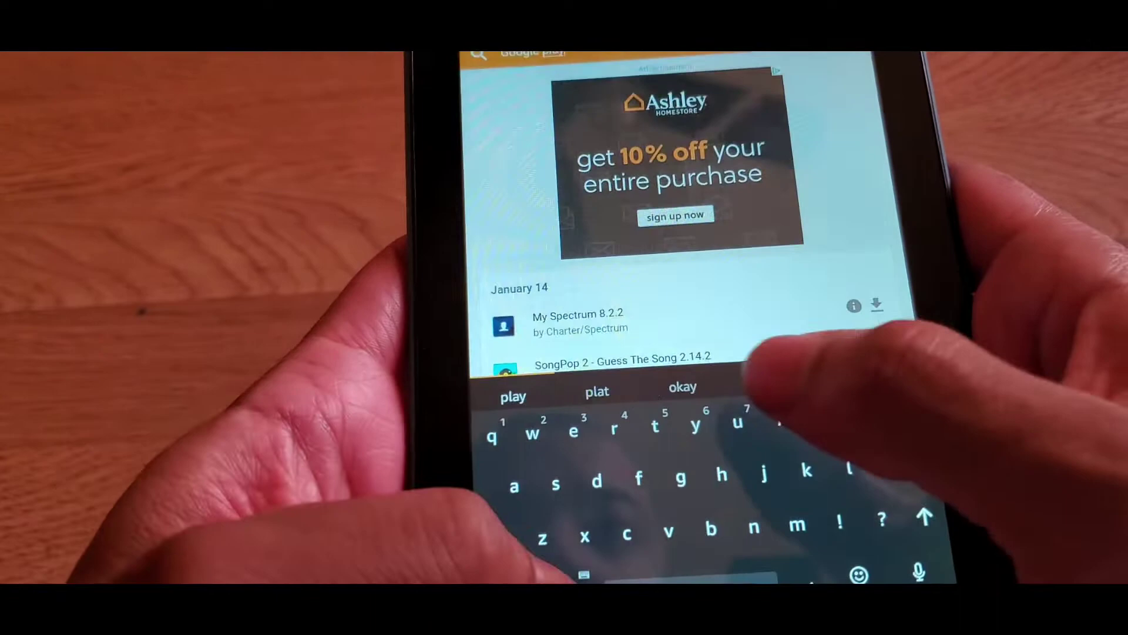
{"action": "type", "text": "services"}
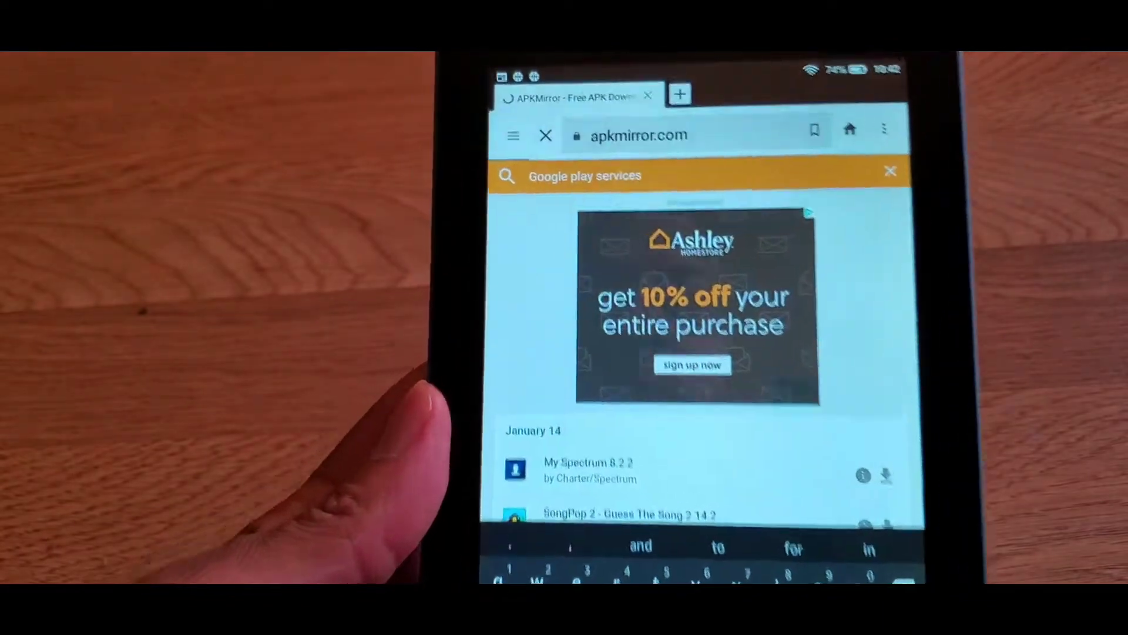
{"action": "key", "text": "Enter"}
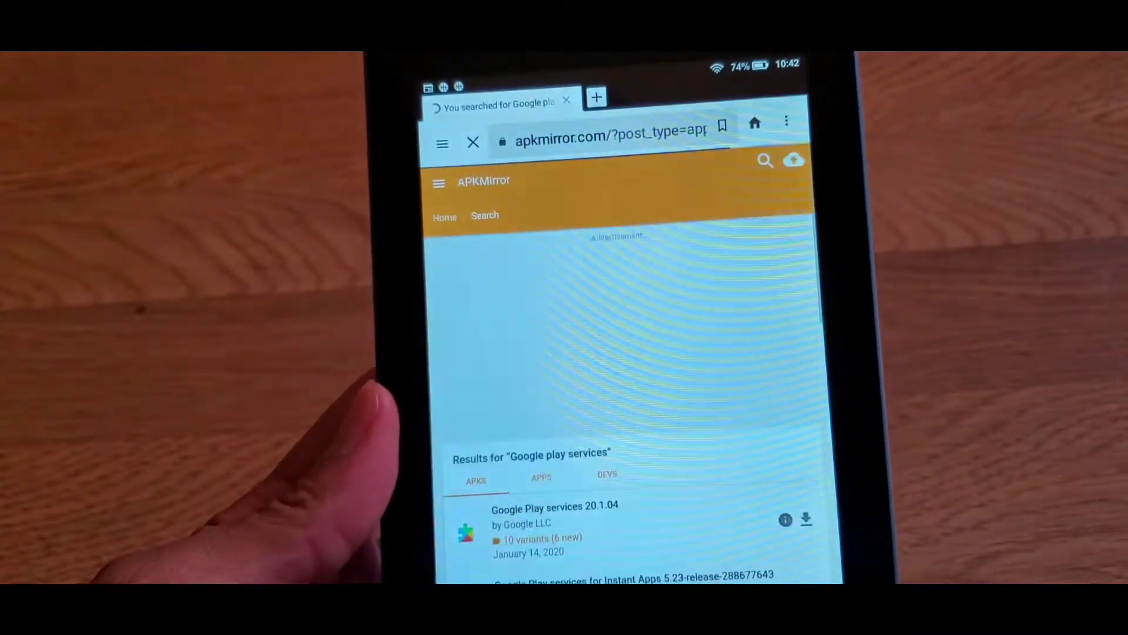
{"action": "scroll", "scroll_direction": "down", "scroll_amount": 3}
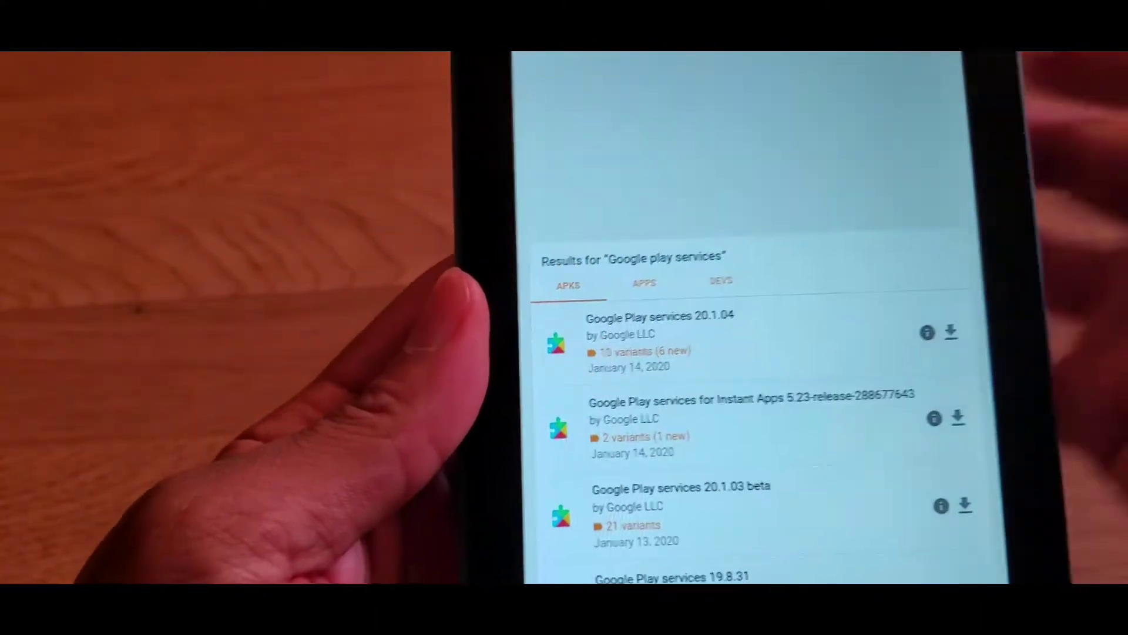
{"action": "scroll", "scroll_direction": "down", "scroll_amount": 3}
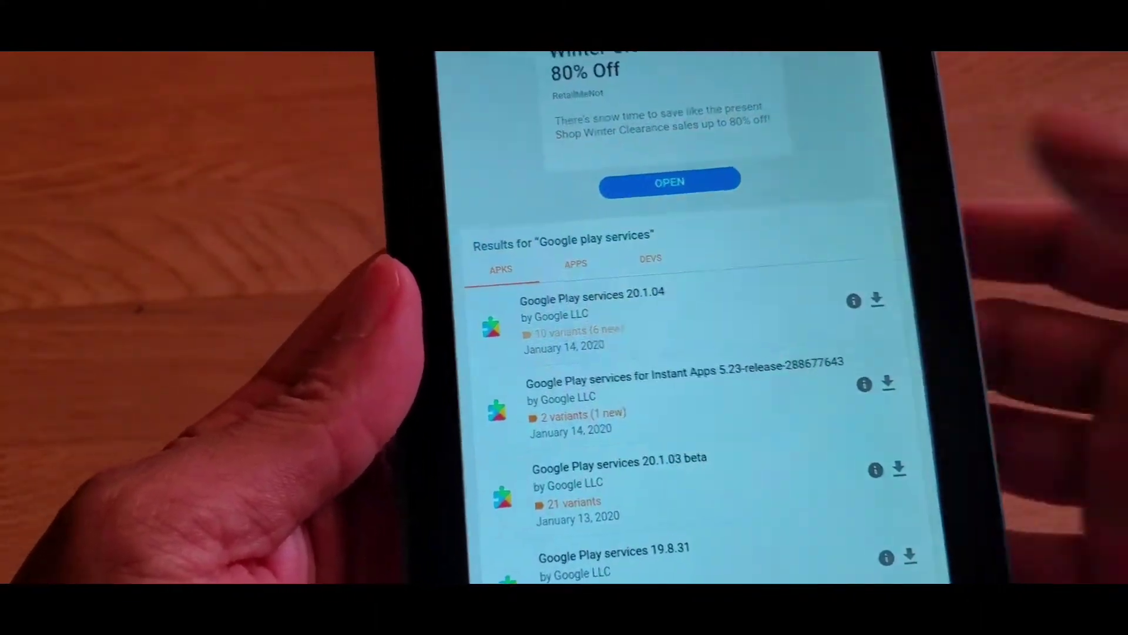
{"action": "left_click", "coordinate": [591, 294]}
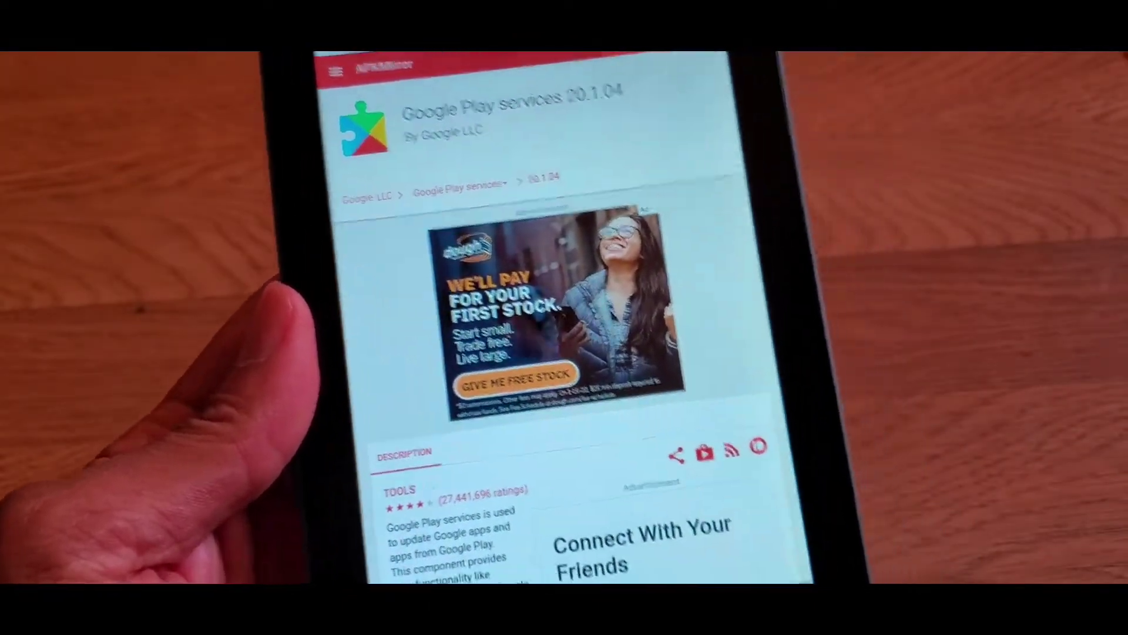
Step: Pick a Google Play services 20.1.04 variant under See Available APKs and download it
{"action": "scroll", "scroll_direction": "down", "scroll_amount": 3}
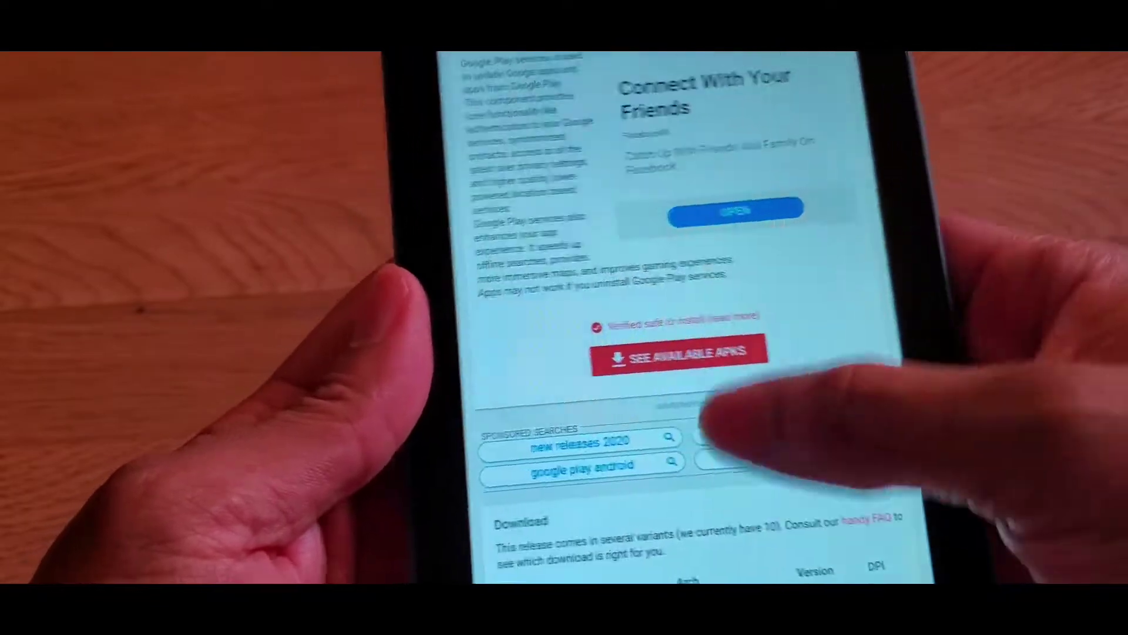
{"action": "scroll", "scroll_direction": "down", "scroll_amount": 3}
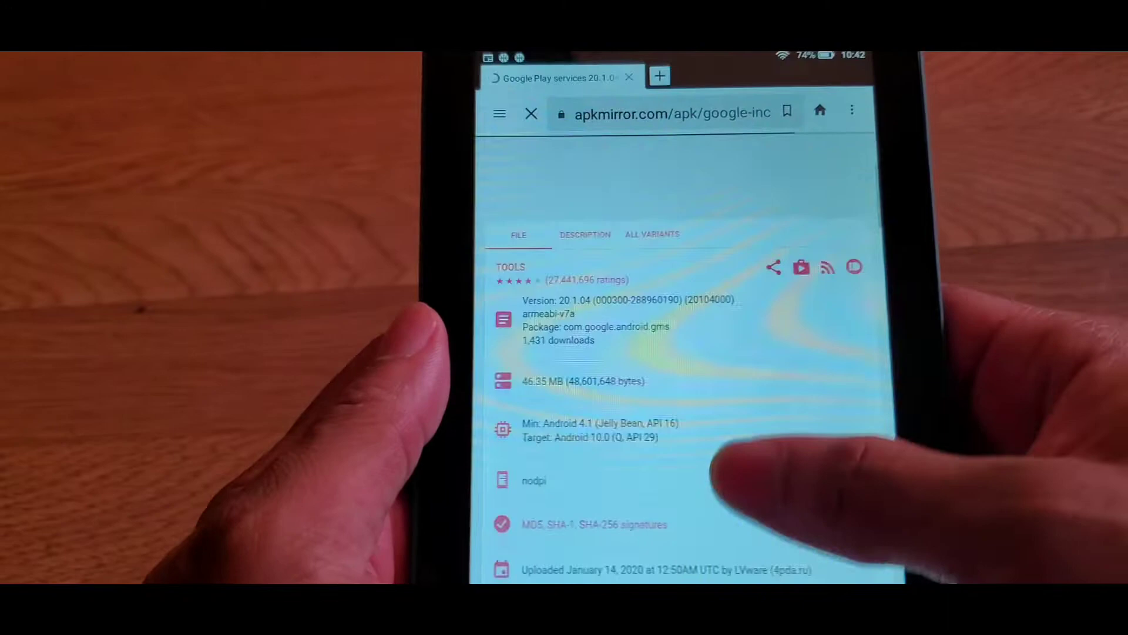
{"action": "scroll", "scroll_direction": "down", "scroll_amount": 3}
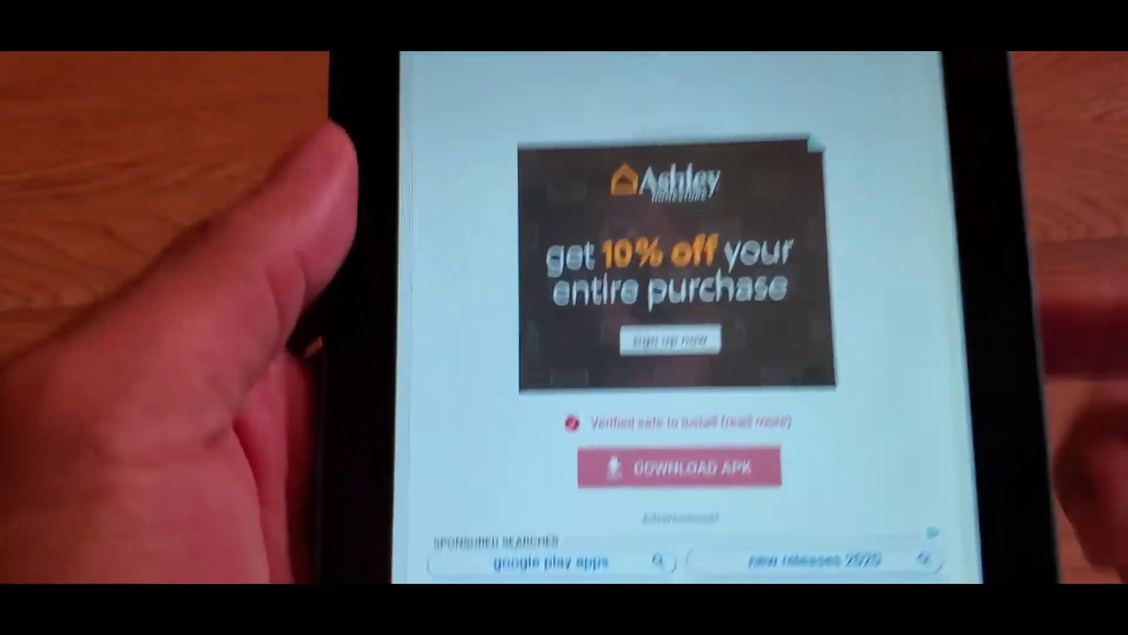
{"action": "left_click", "coordinate": [681, 466]}
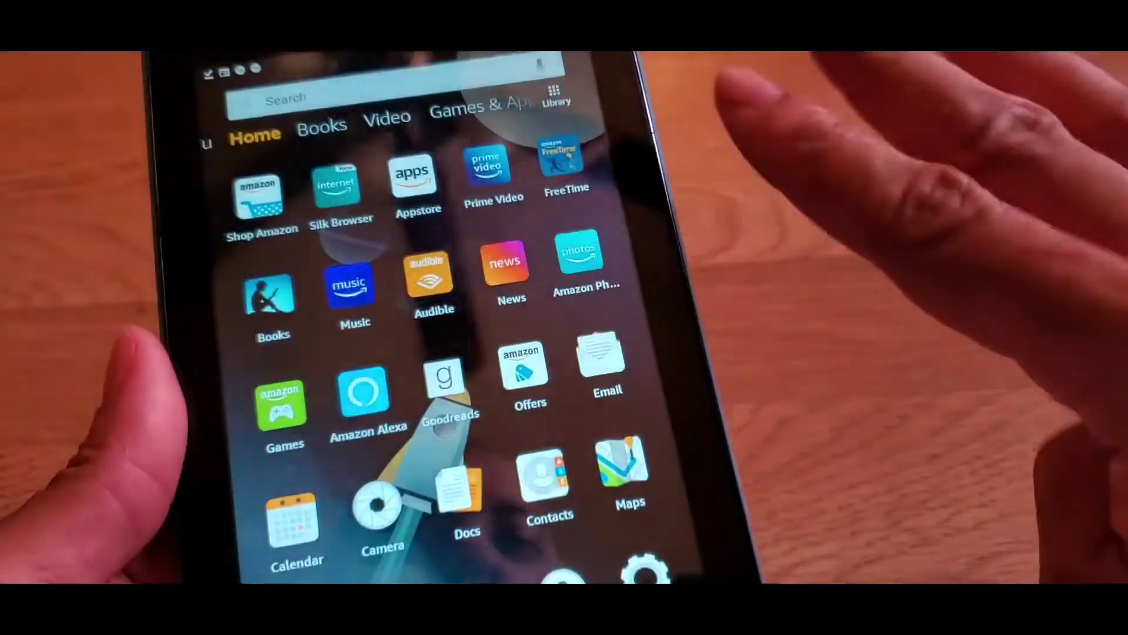
Step: From the home screen, bring up Minecraft's listing under Discover Recommended Games
{"action": "scroll", "scroll_direction": "left", "scroll_amount": 3}
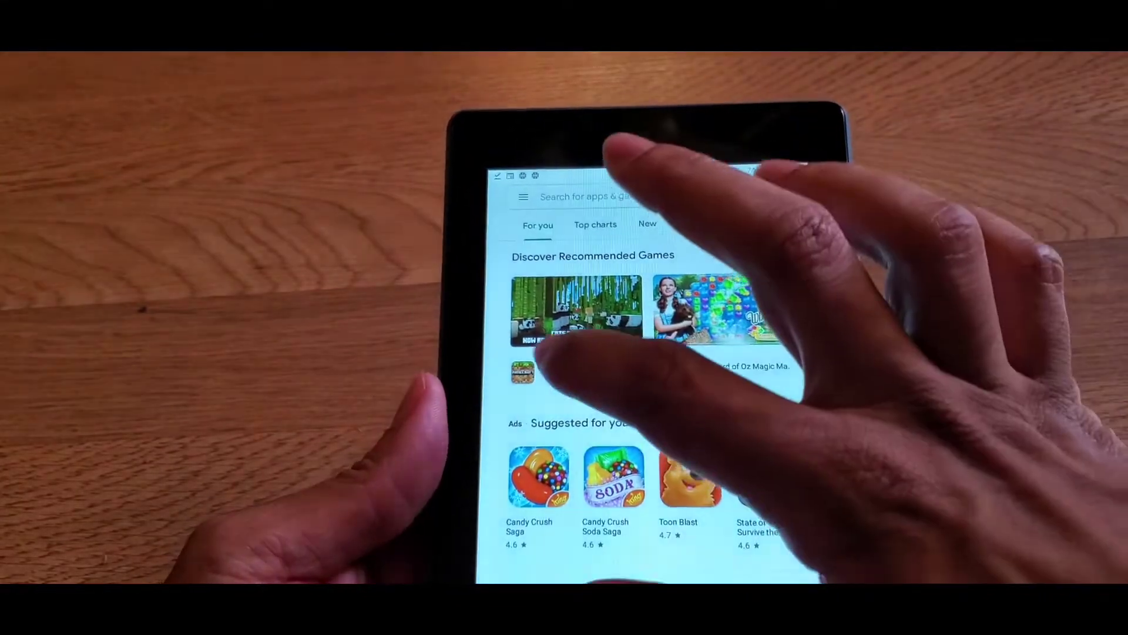
{"action": "left_click", "coordinate": [569, 313]}
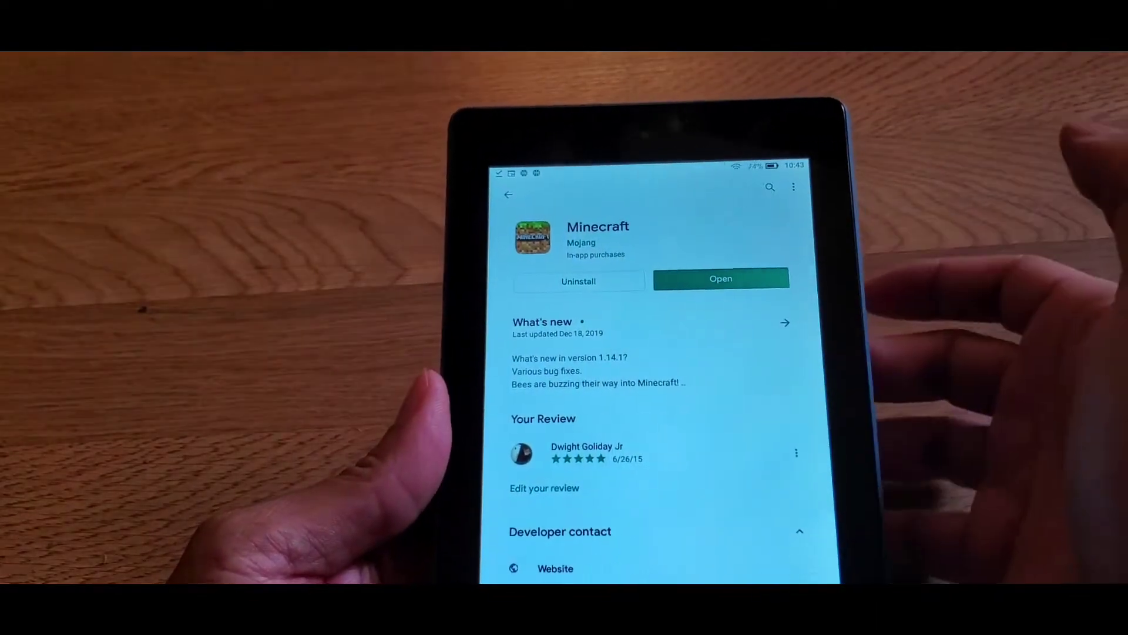
Step: Launch Minecraft, go to Play and load the survival world My World
{"action": "left_click", "coordinate": [719, 279]}
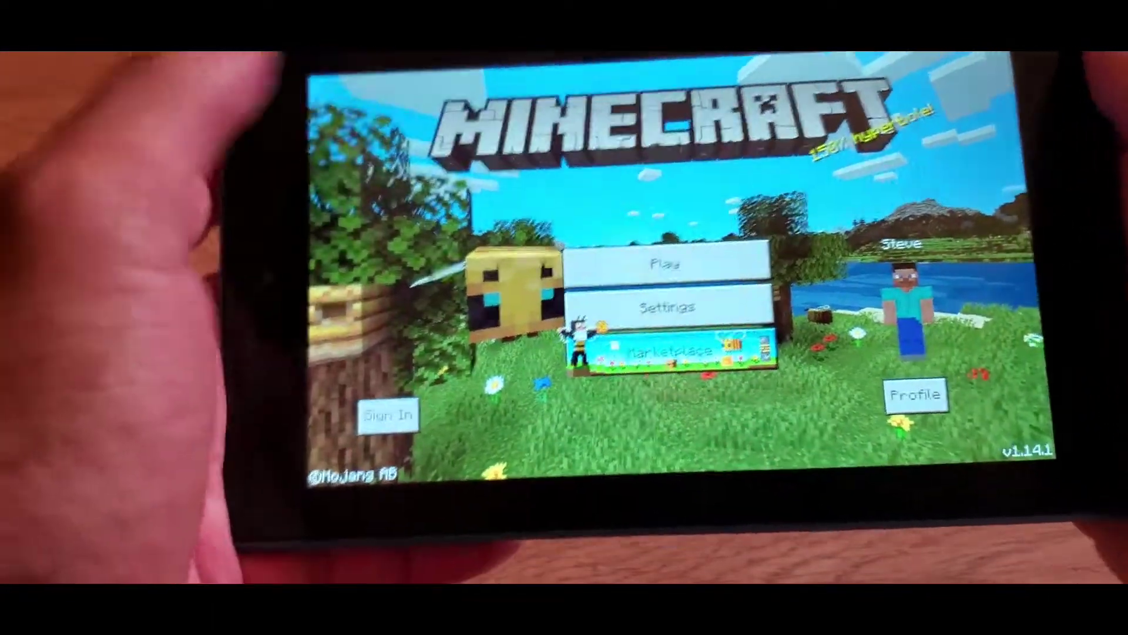
{"action": "left_click", "coordinate": [689, 264]}
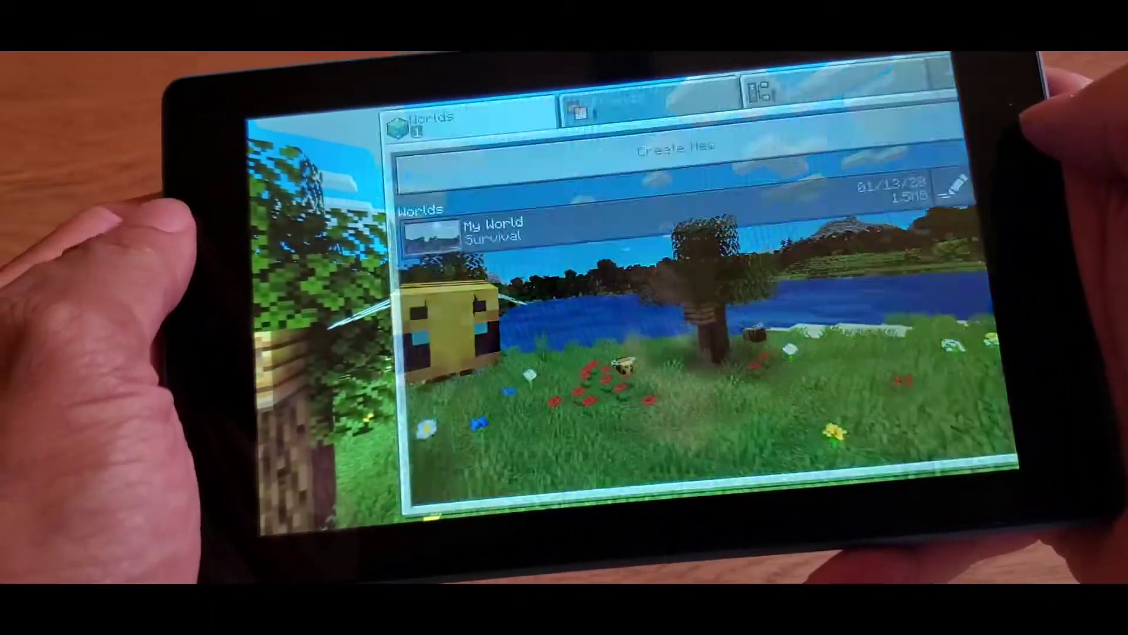
{"action": "left_click", "coordinate": [468, 230]}
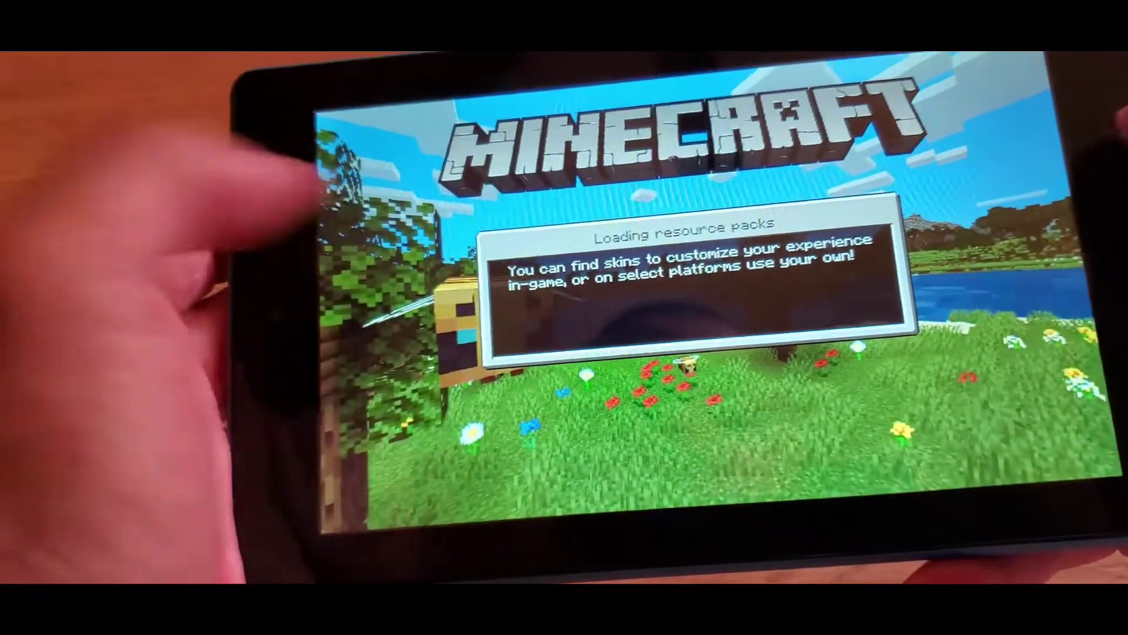